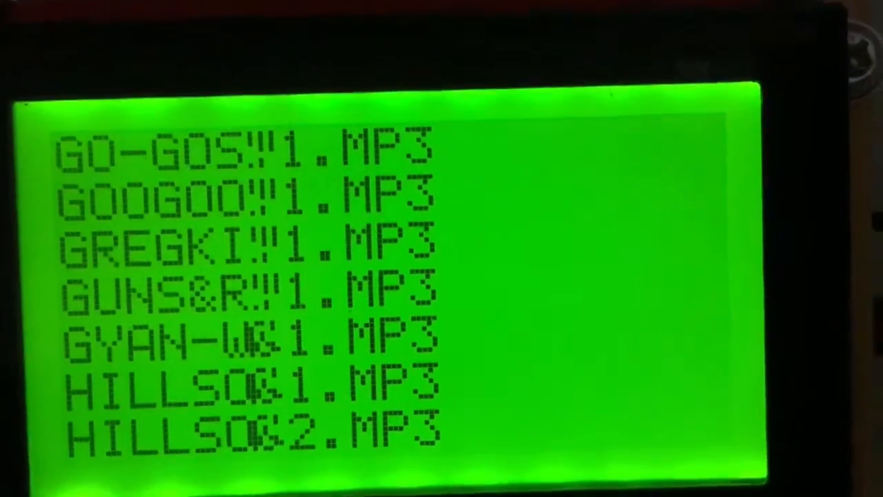
scroll(down, 3)
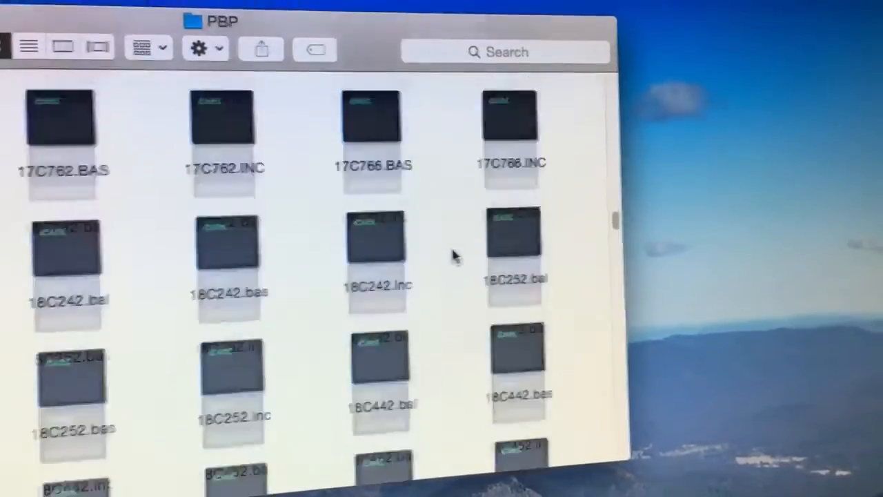
scroll(down, 3)
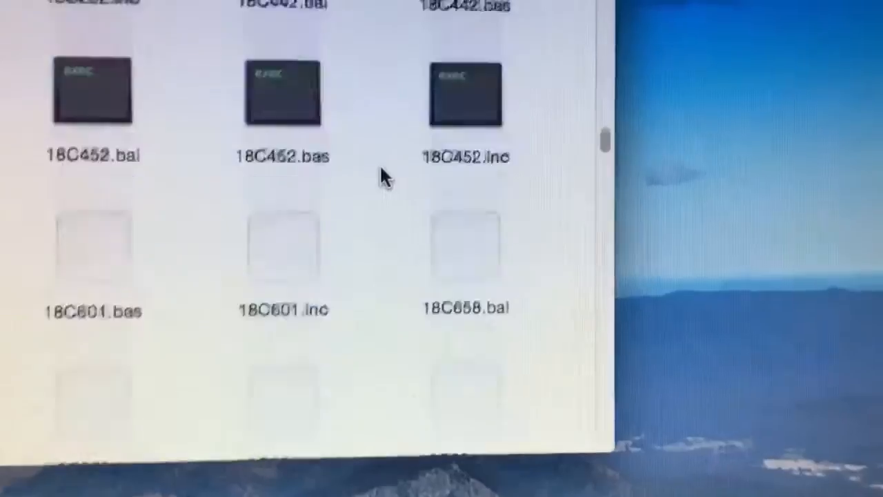